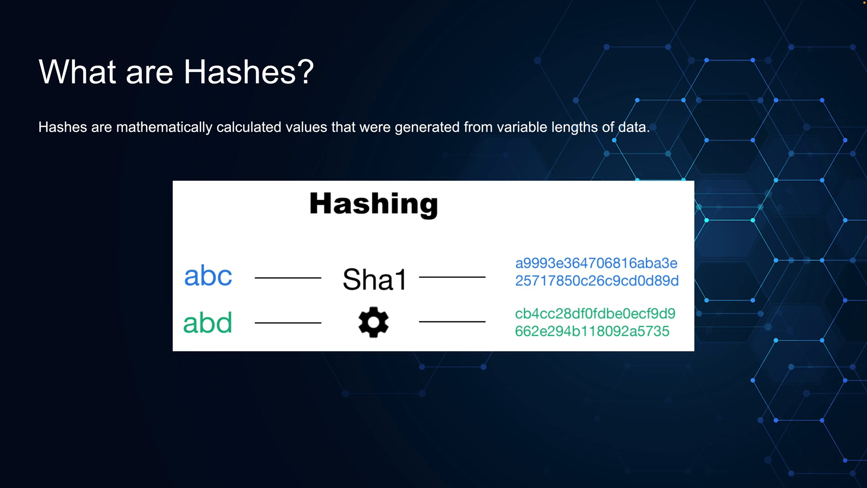
mouse_move(361, 336)
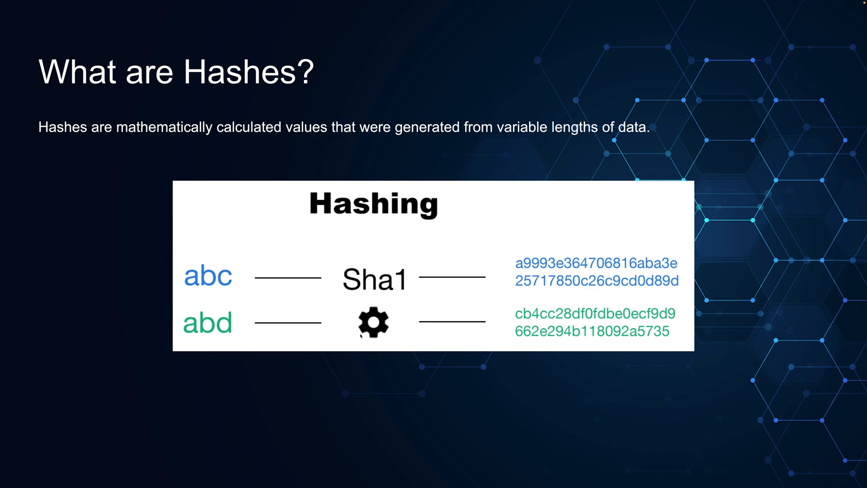
mouse_move(378, 300)
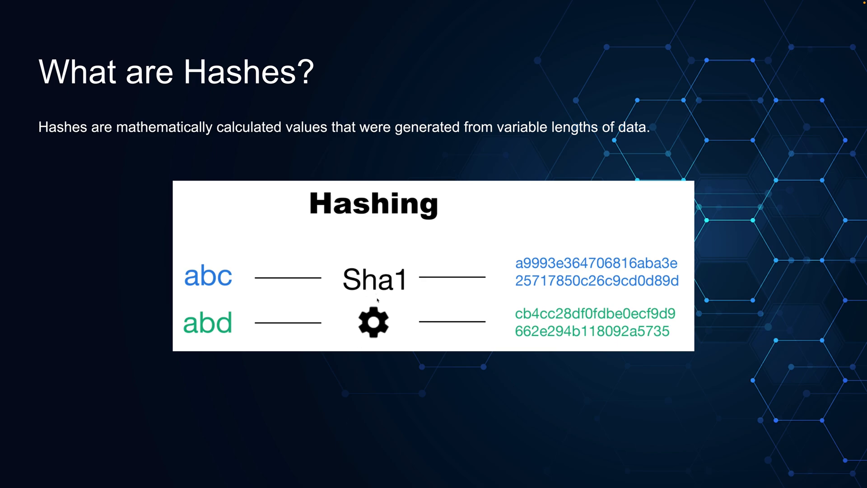
mouse_move(263, 295)
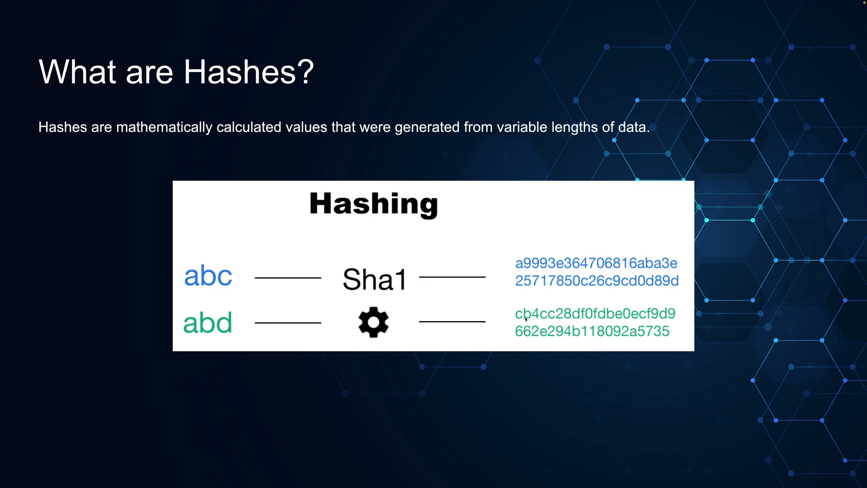
mouse_move(530, 325)
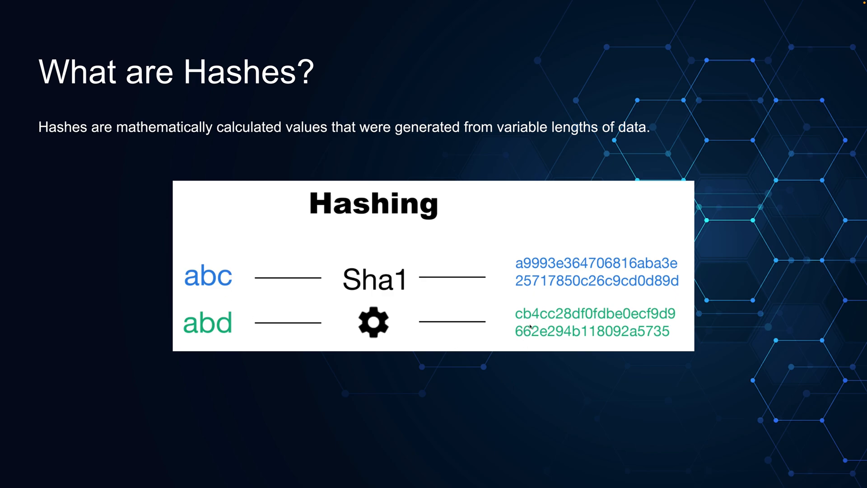
mouse_move(375, 315)
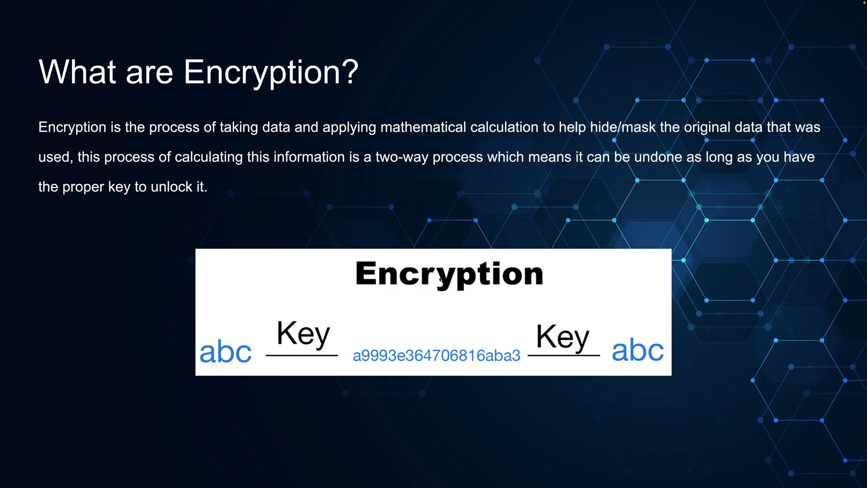
mouse_move(309, 330)
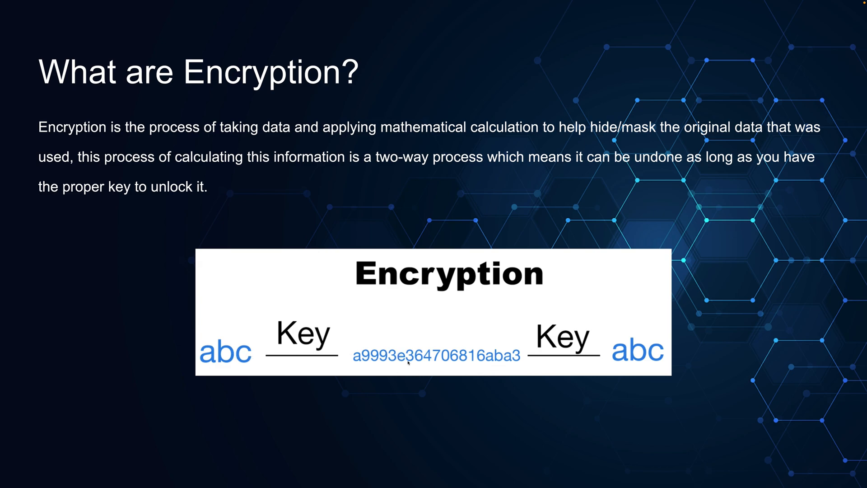
mouse_move(561, 348)
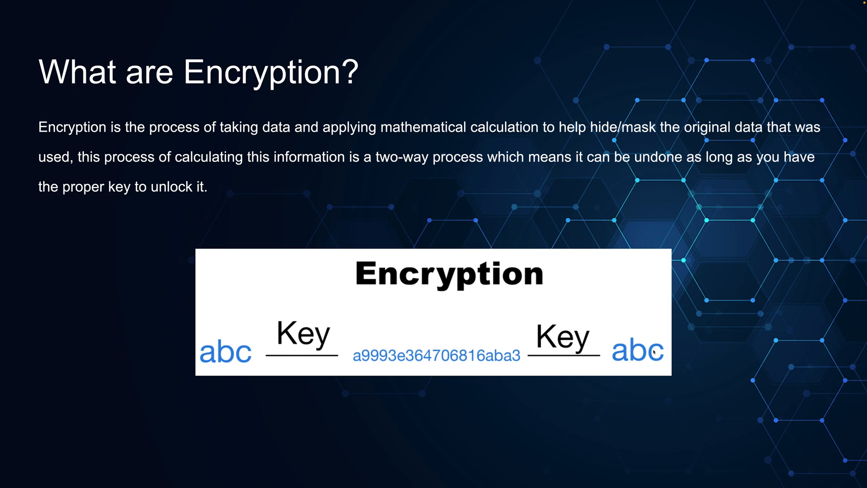
mouse_move(336, 326)
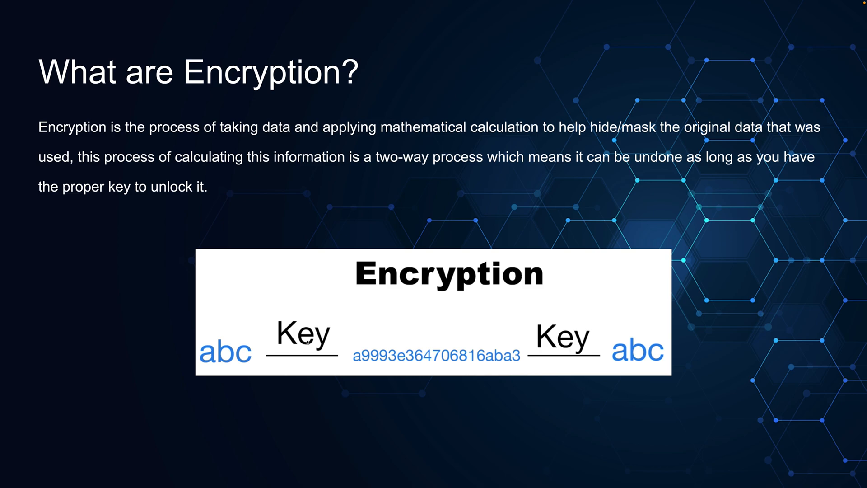
mouse_move(284, 352)
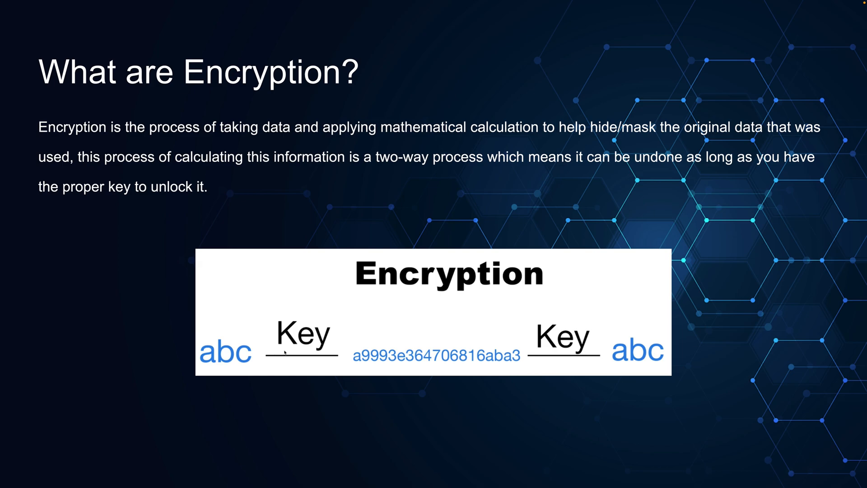
mouse_move(293, 337)
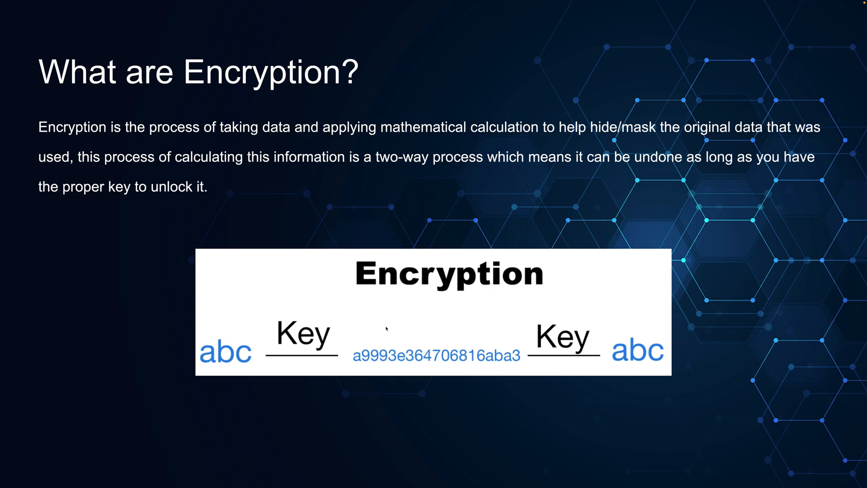
mouse_move(346, 328)
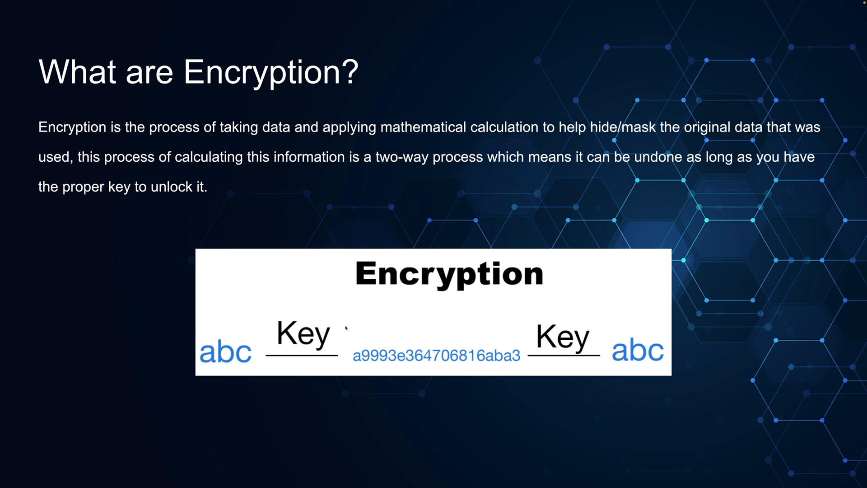
mouse_move(355, 339)
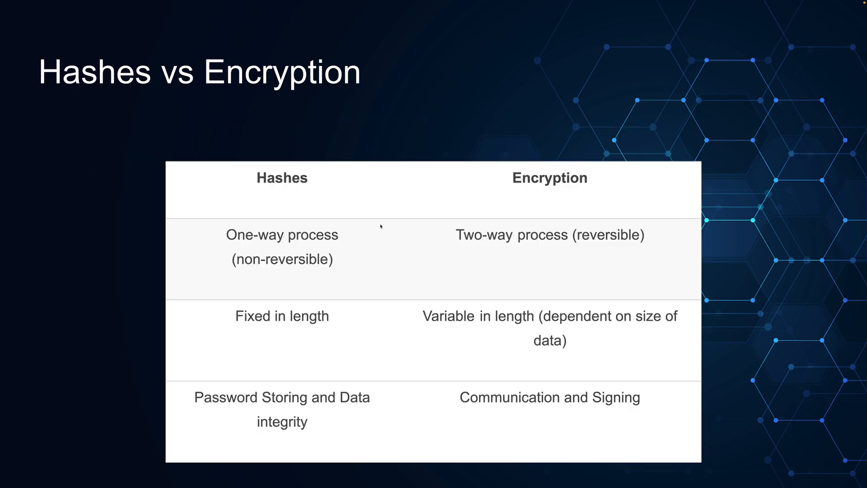
mouse_move(307, 207)
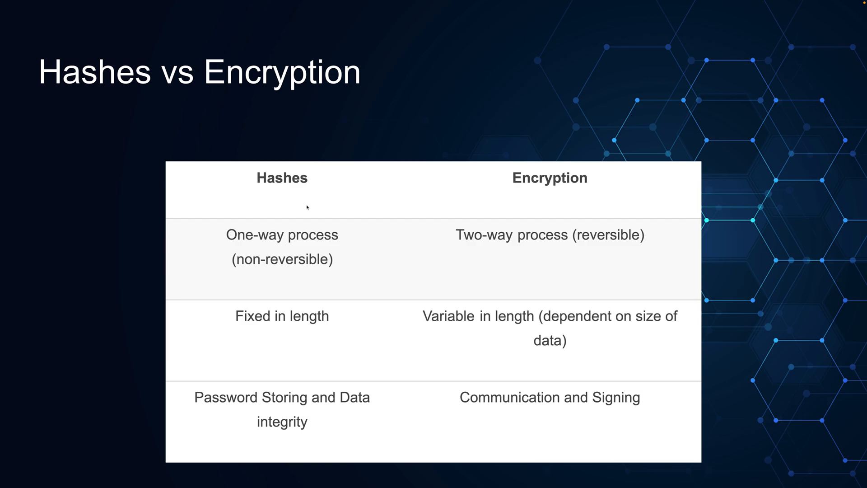
mouse_move(292, 238)
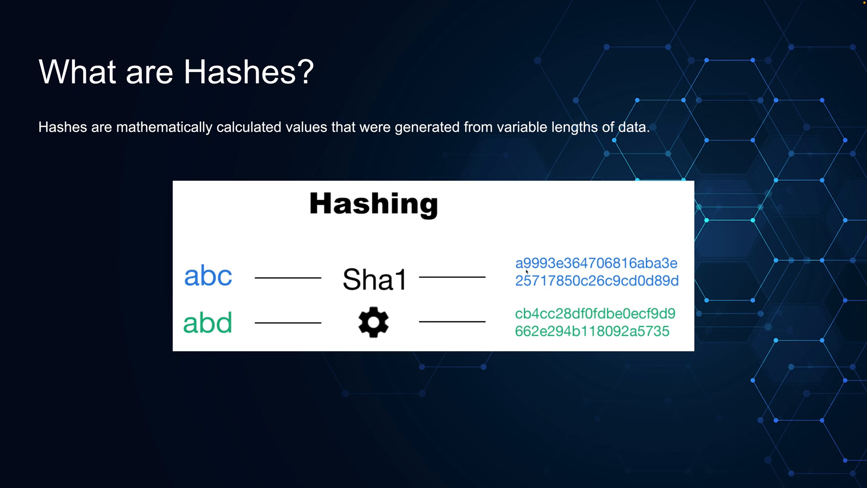
mouse_move(220, 265)
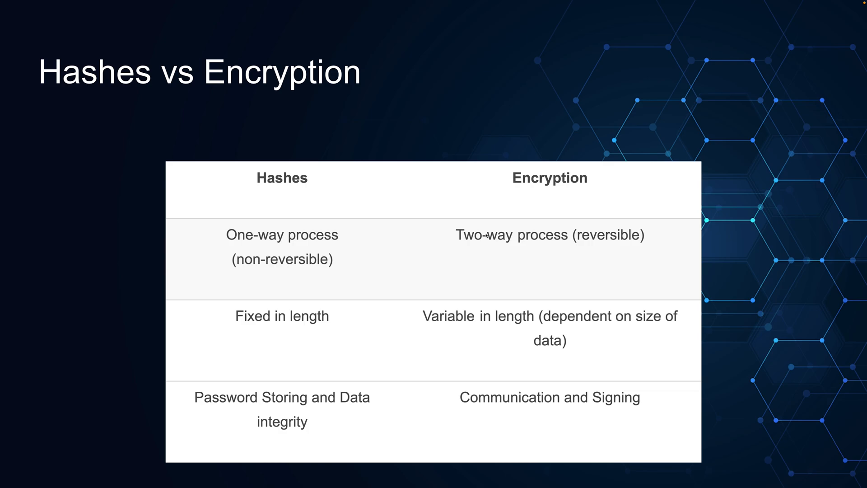
mouse_move(485, 236)
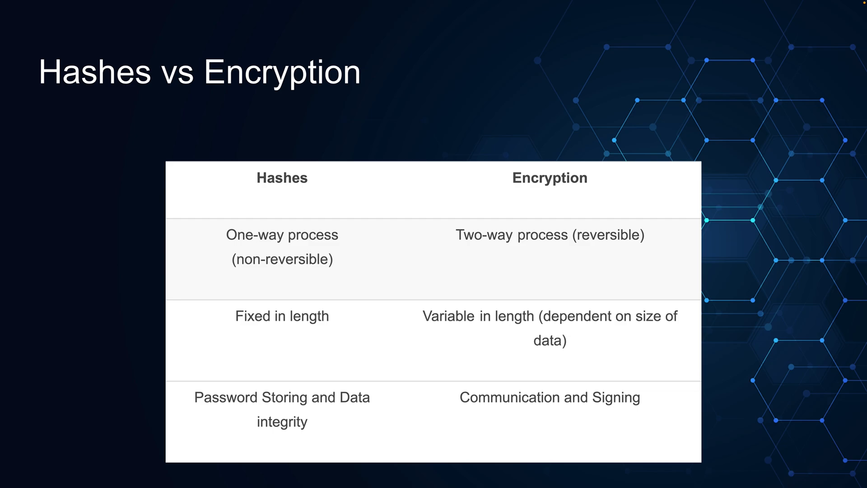
mouse_move(269, 338)
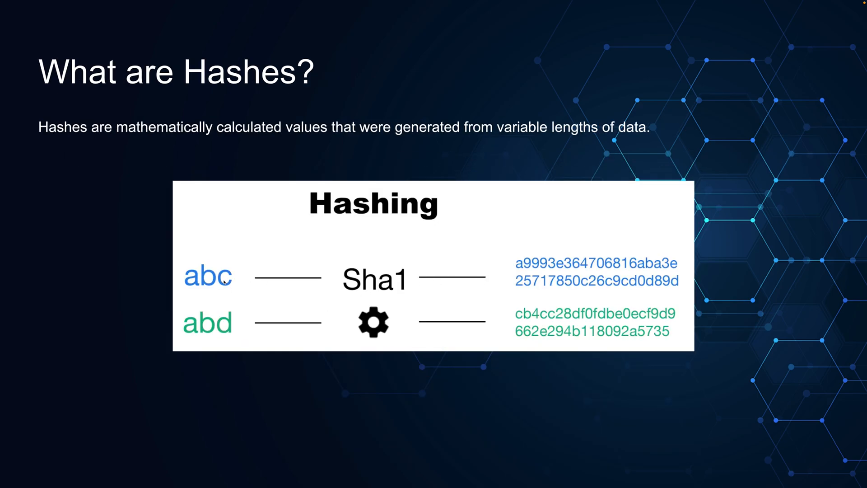
mouse_move(565, 287)
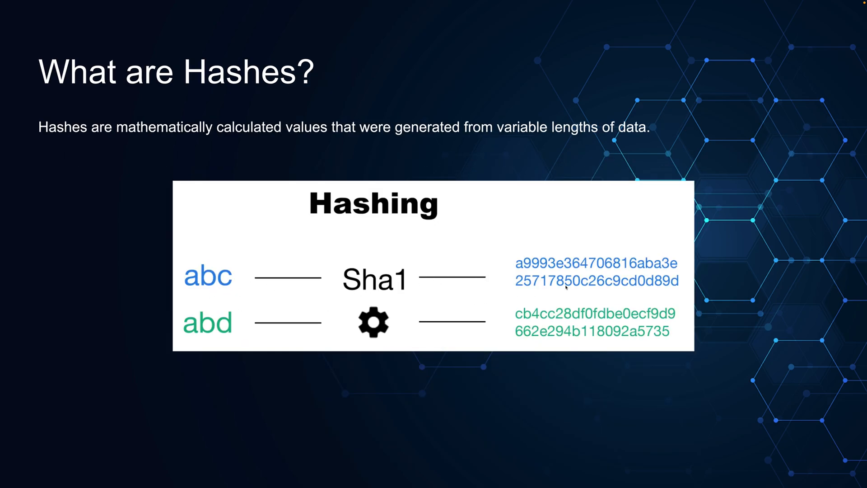
mouse_move(344, 279)
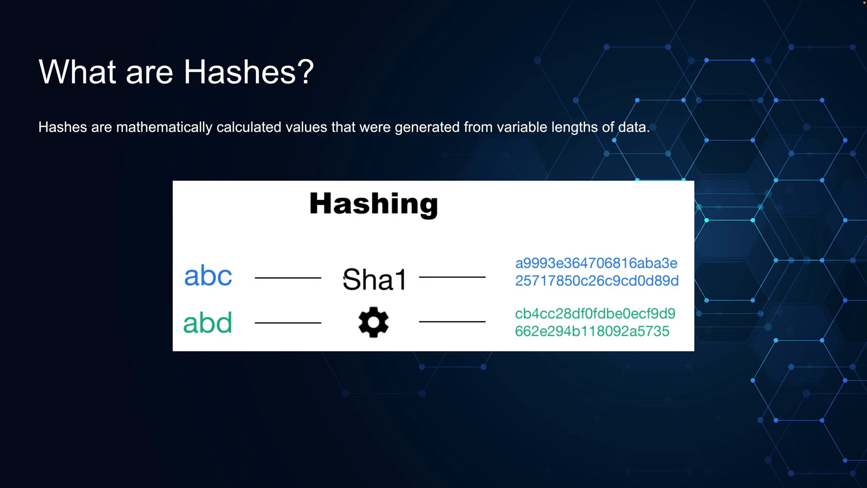
mouse_move(582, 297)
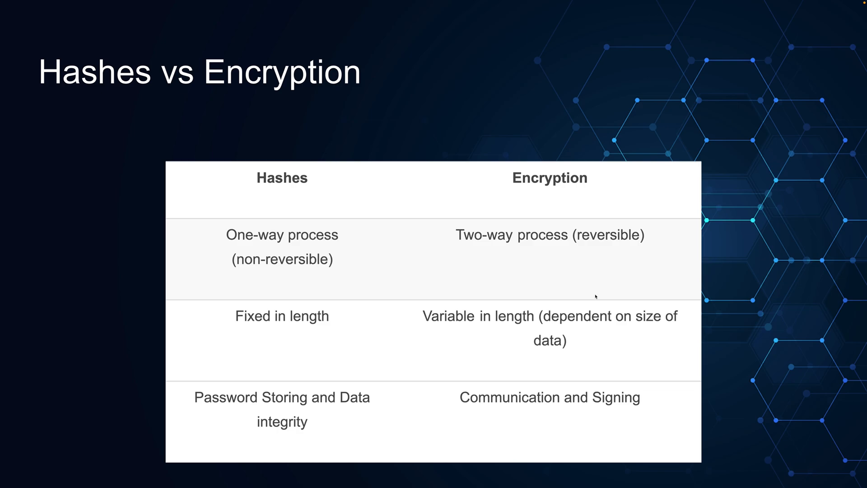
mouse_move(488, 298)
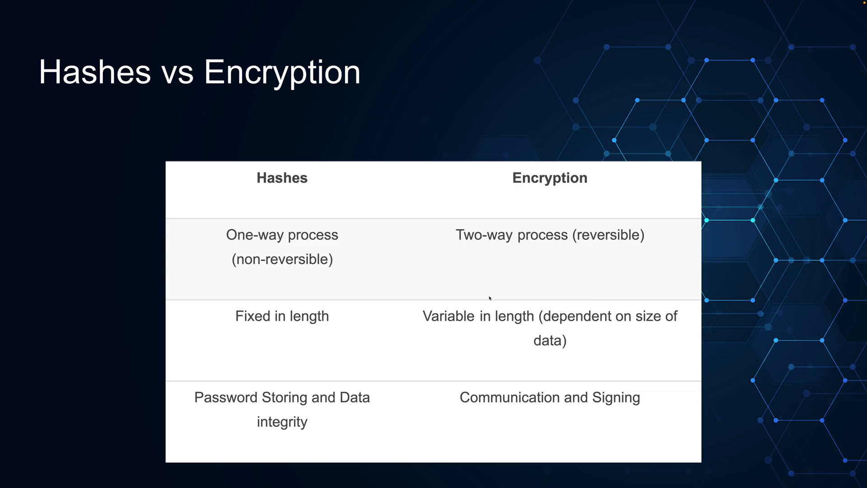
mouse_move(380, 306)
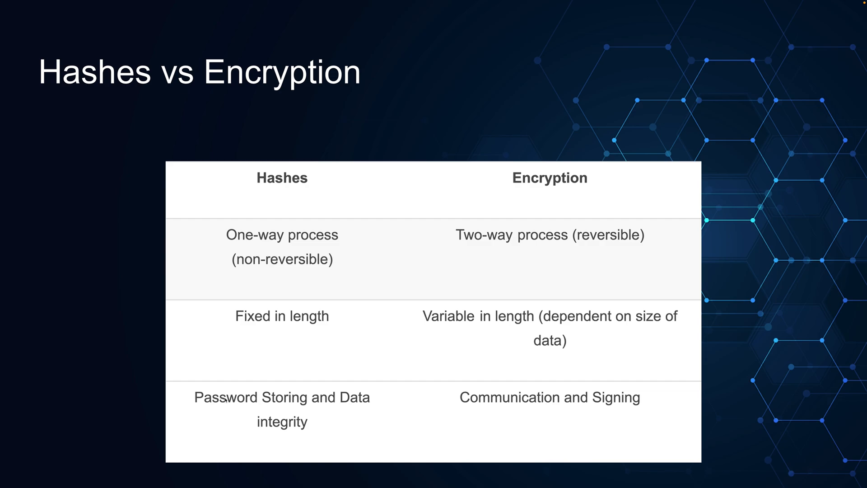
mouse_move(205, 407)
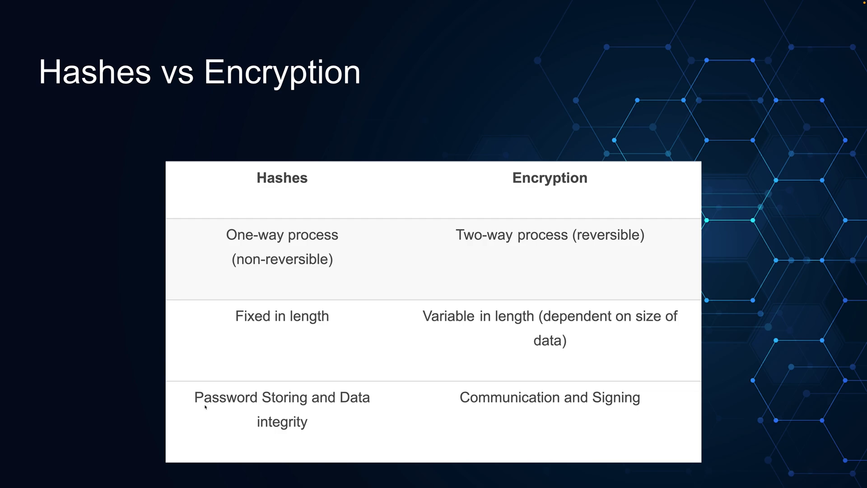
mouse_move(186, 387)
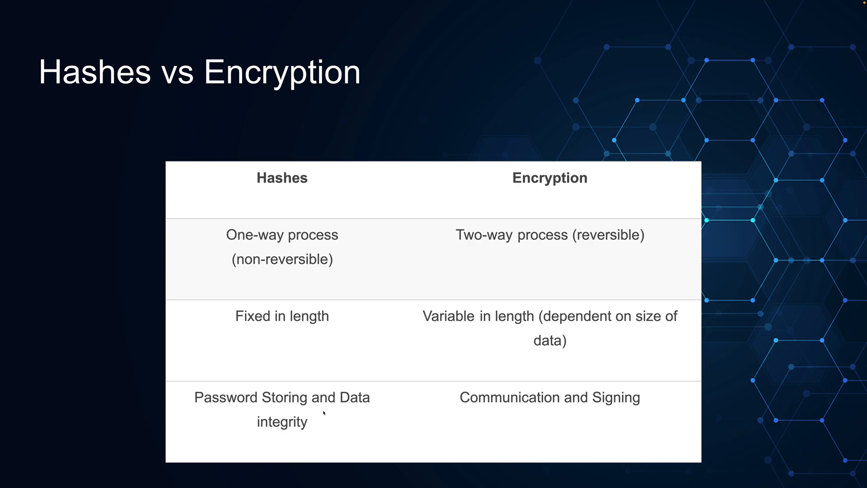
mouse_move(323, 415)
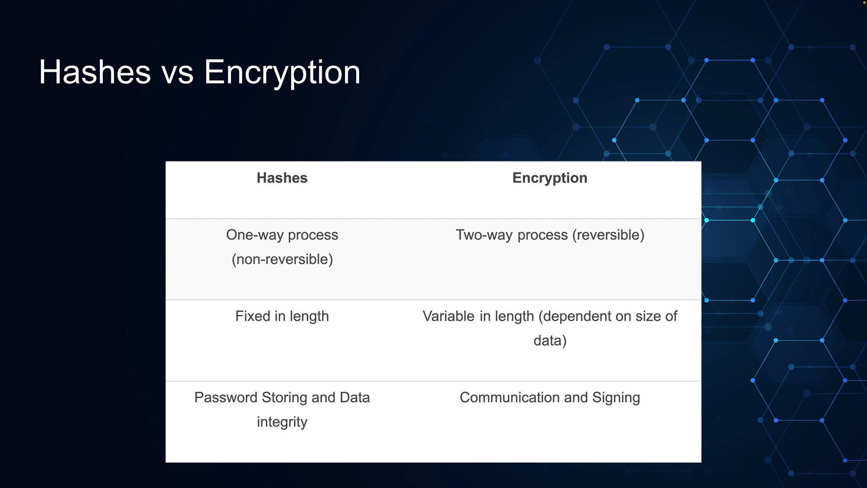
mouse_move(319, 418)
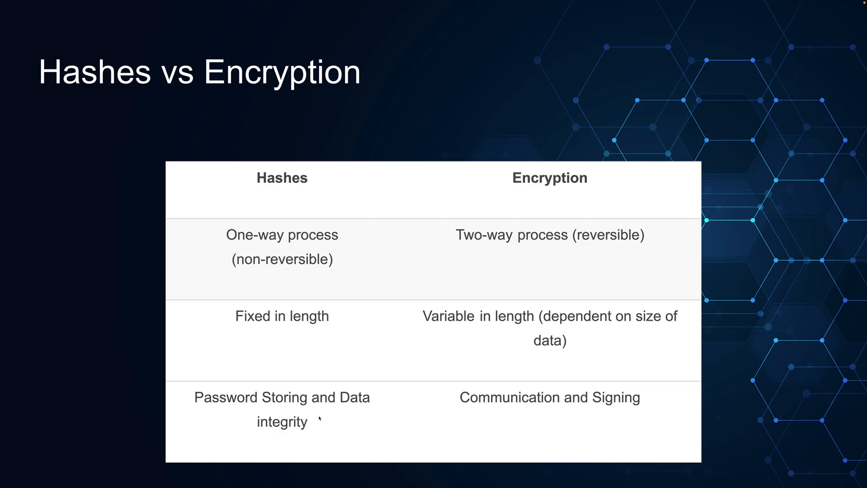
mouse_move(453, 397)
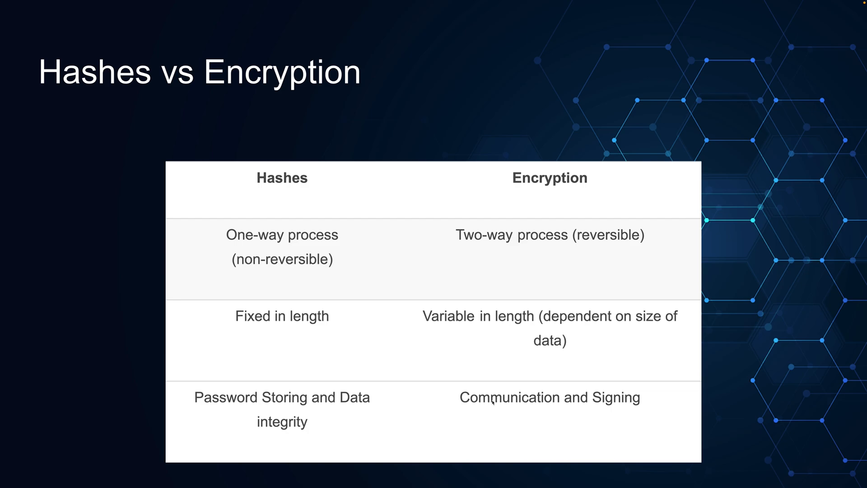
mouse_move(504, 406)
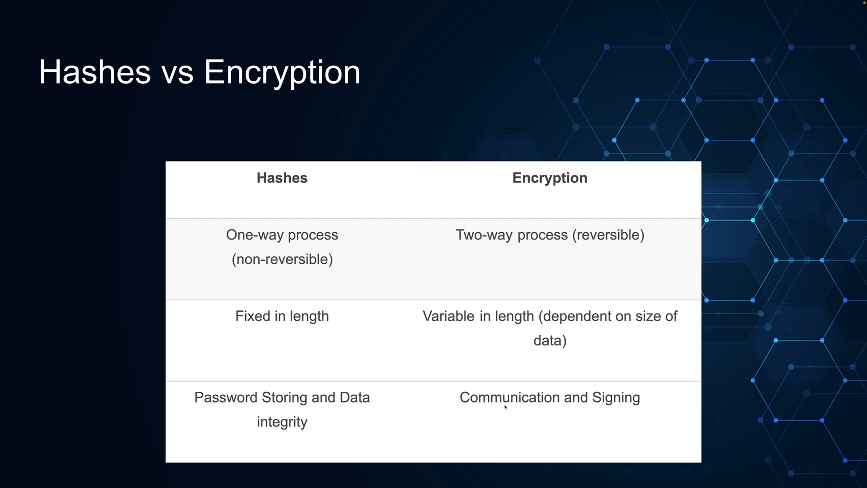
mouse_move(619, 408)
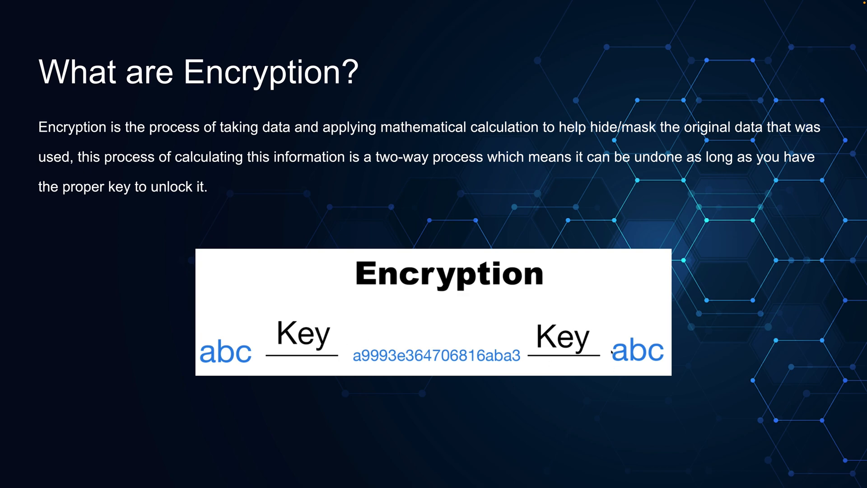
mouse_move(562, 344)
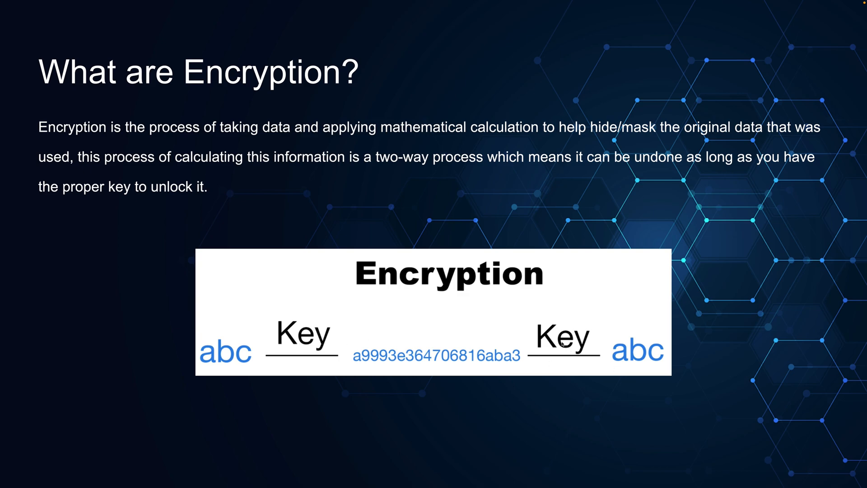
mouse_move(562, 343)
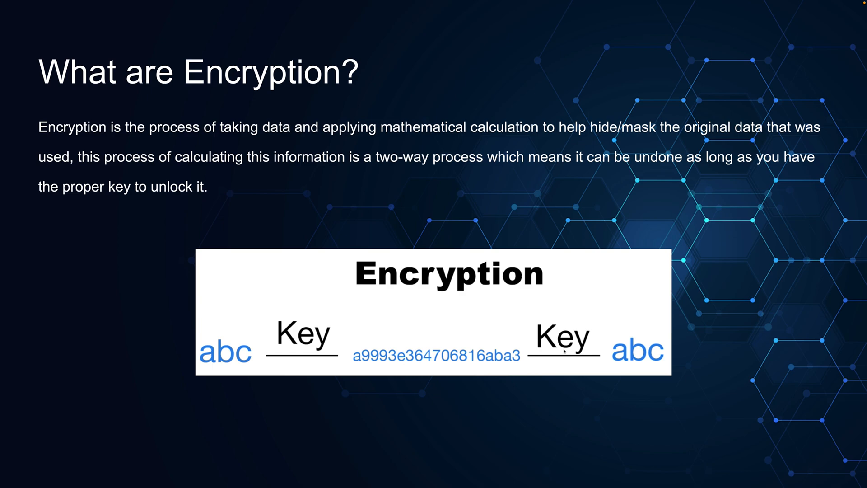
mouse_move(476, 338)
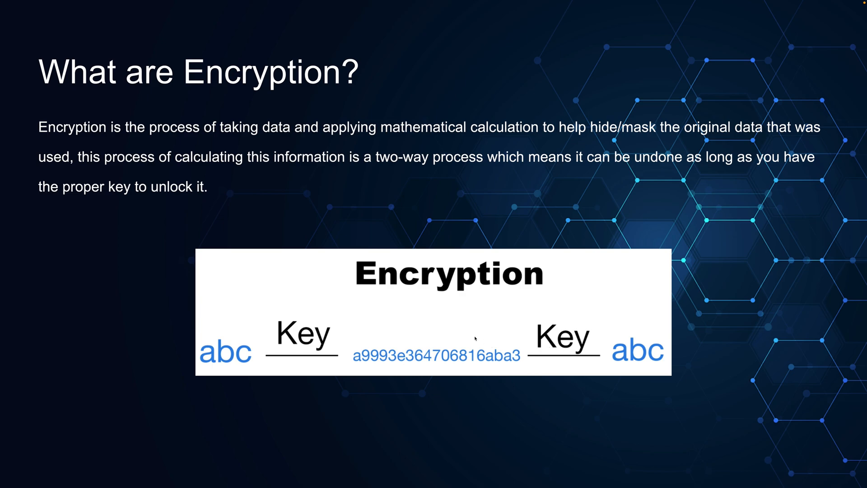
mouse_move(474, 338)
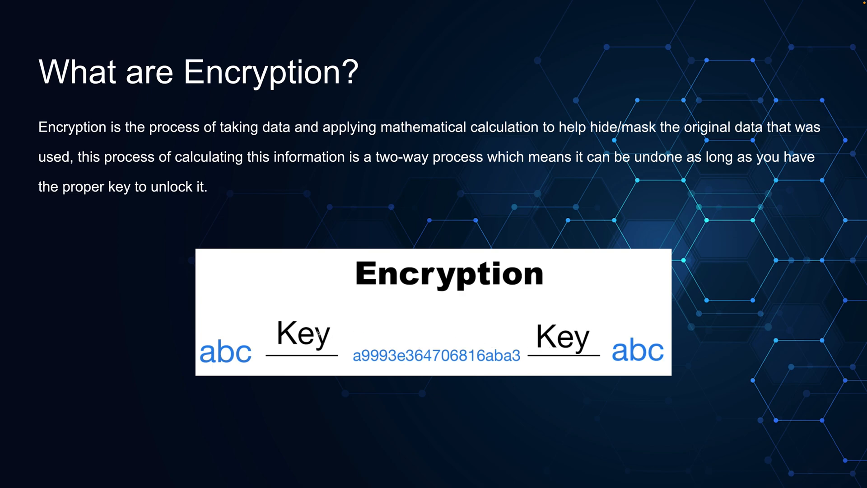